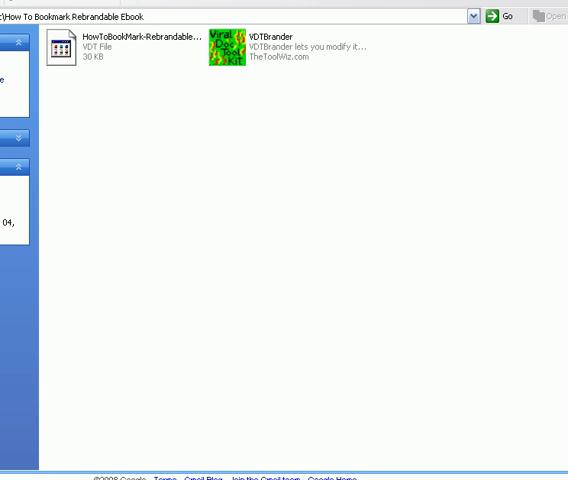
mouse_move(332, 219)
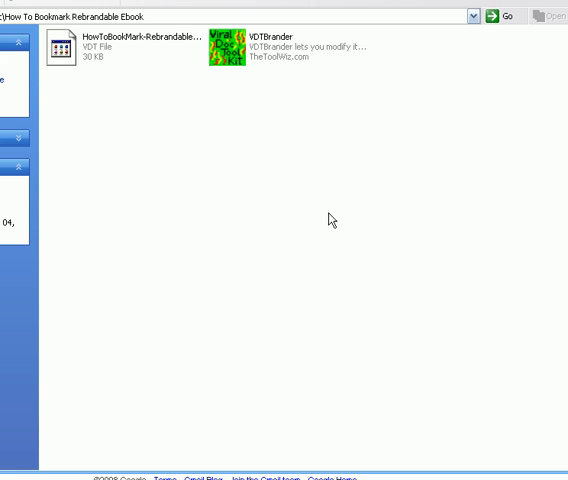
mouse_move(336, 254)
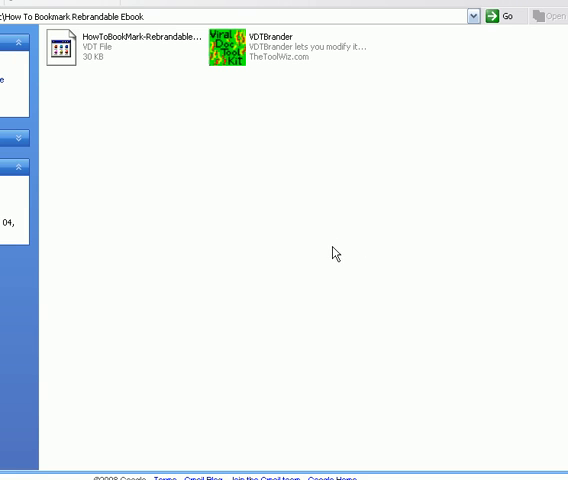
mouse_move(169, 161)
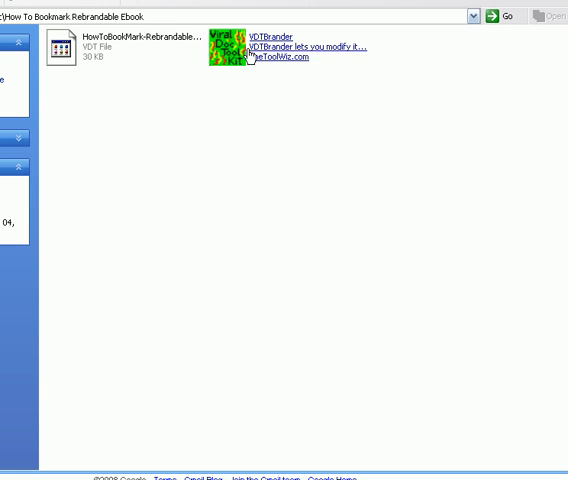
mouse_move(278, 173)
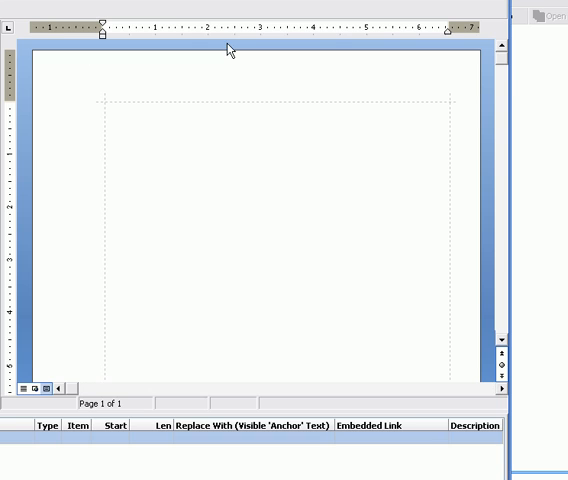
mouse_move(10, 30)
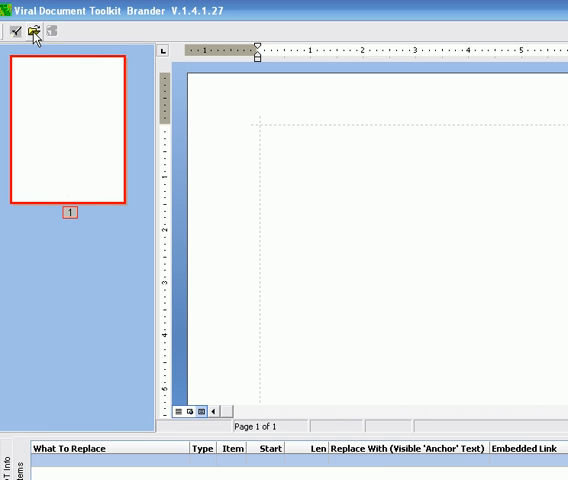
- Bring up the Open dialog listing HowToBookMark-Rebrandable.vdt in the ebook folder
left_click(36, 31)
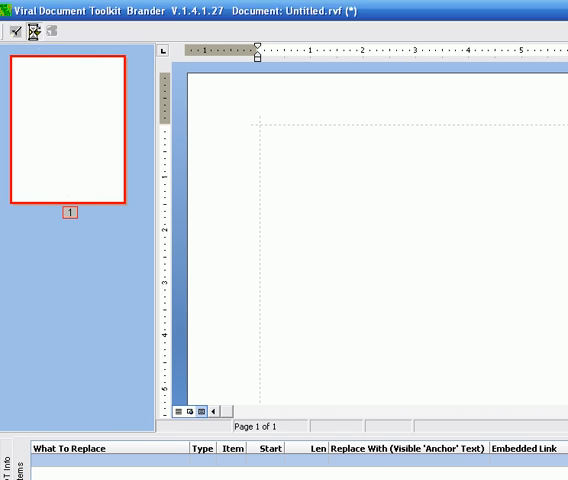
left_click(36, 31)
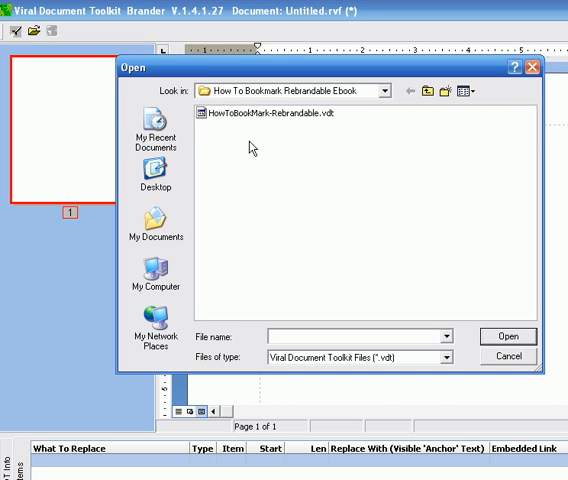
mouse_move(409, 111)
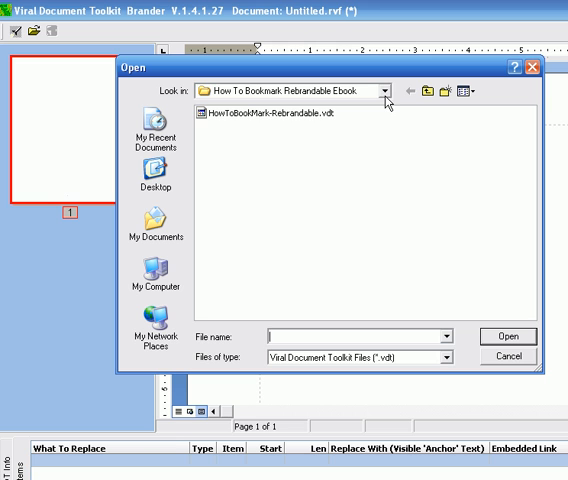
mouse_move(270, 112)
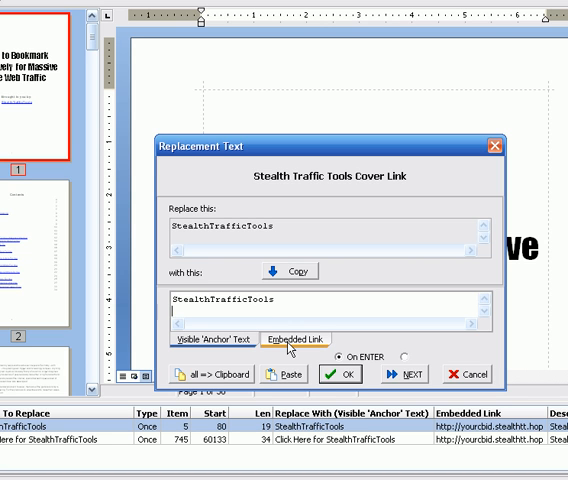
left_click(300, 338)
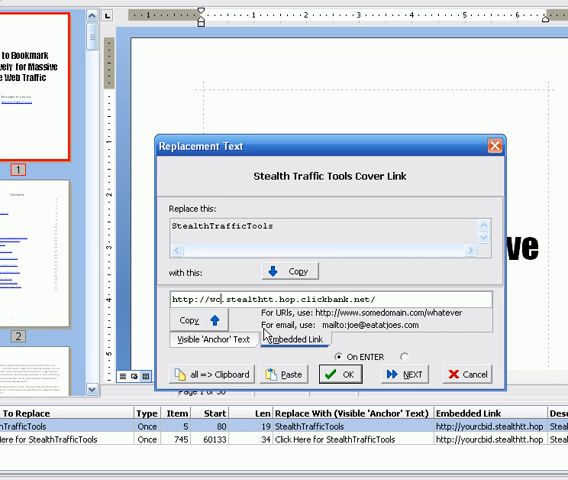
type("wcrawford")
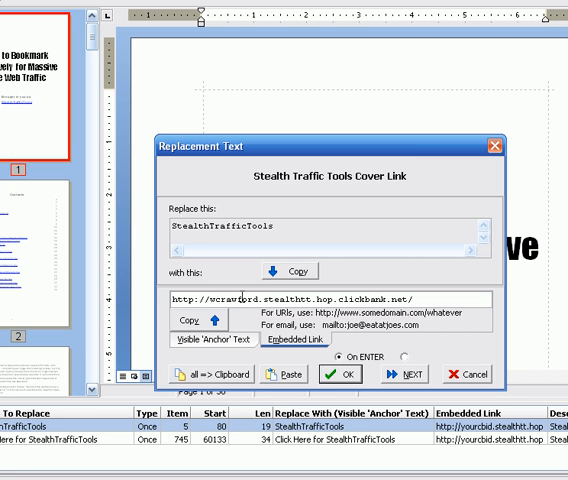
double_click(237, 299)
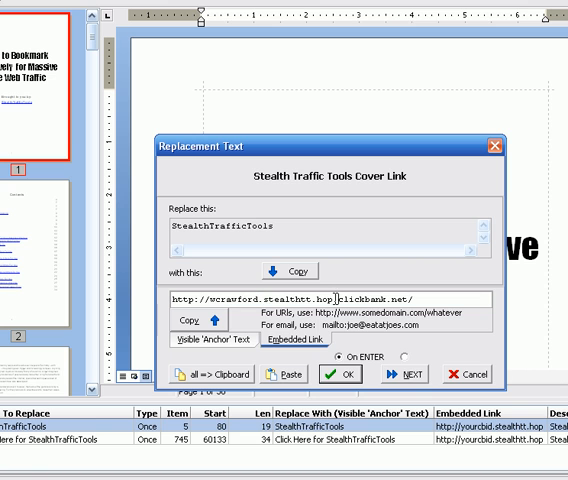
left_click(401, 374)
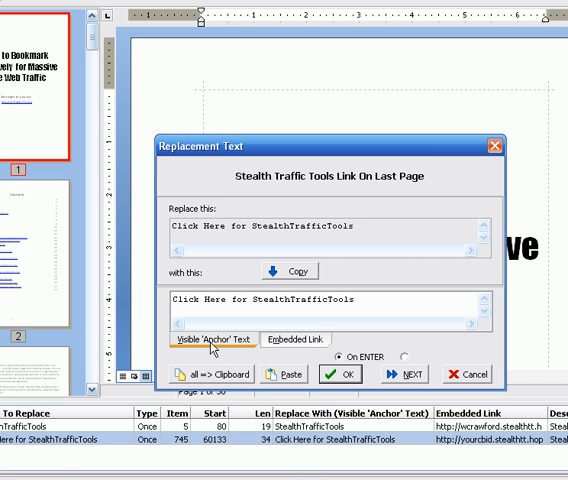
left_click(305, 339)
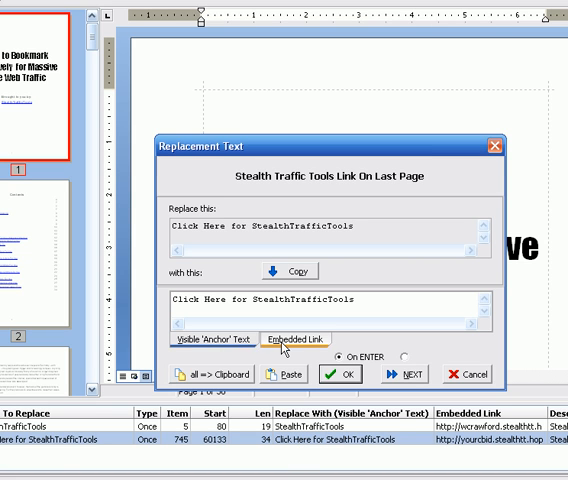
left_click(294, 338)
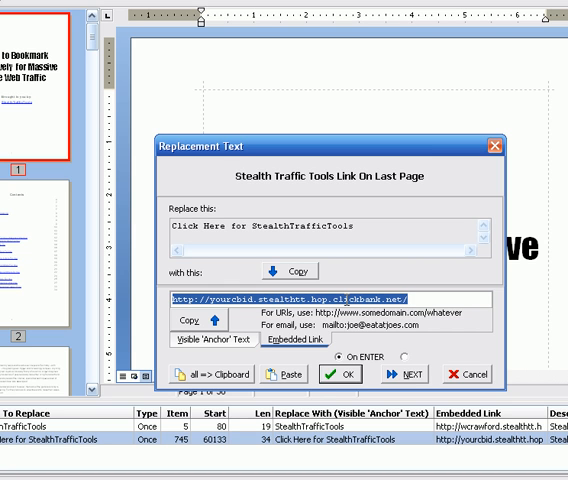
left_click(260, 298)
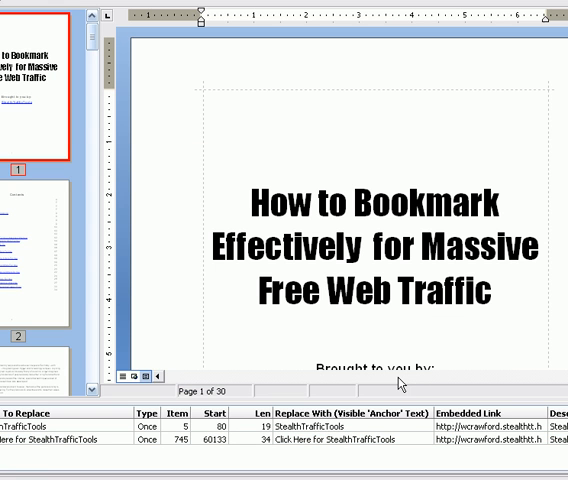
mouse_move(380, 353)
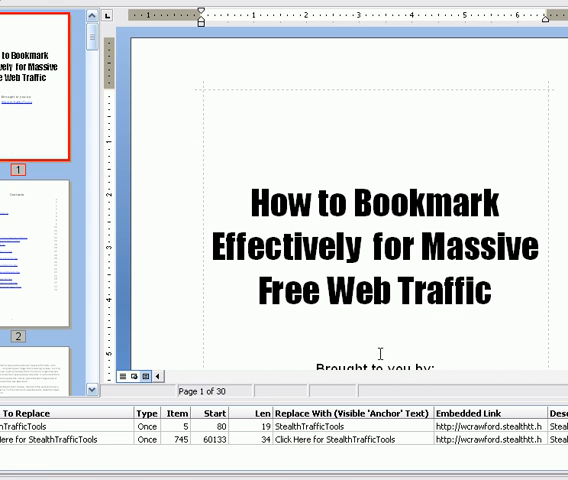
mouse_move(280, 135)
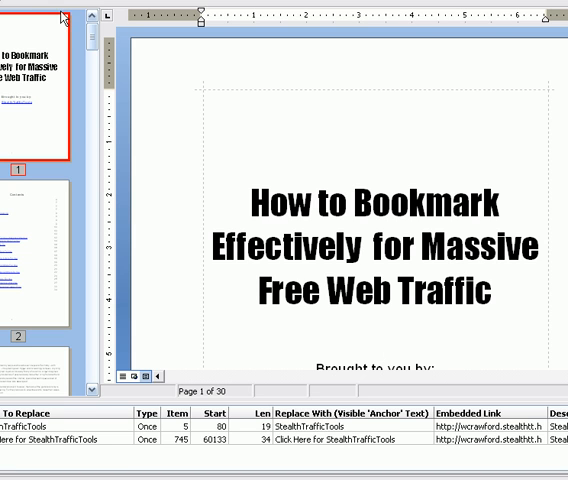
mouse_move(118, 26)
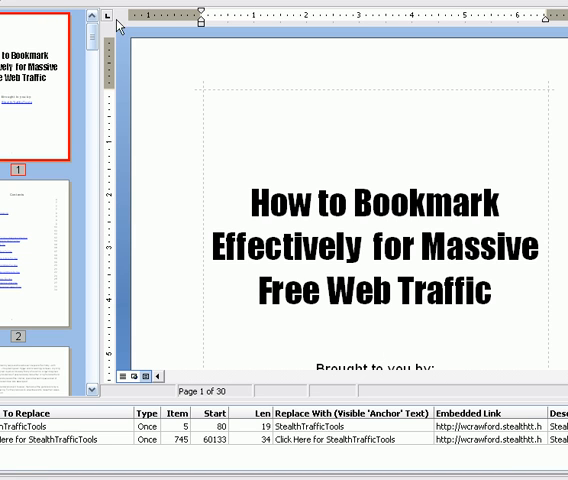
mouse_move(145, 35)
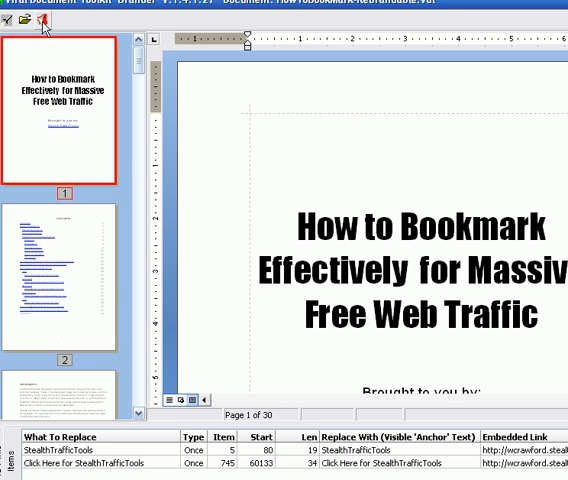
- Brand both link replacements into the ebook and dismiss the '2 items were branded' message
left_click(47, 20)
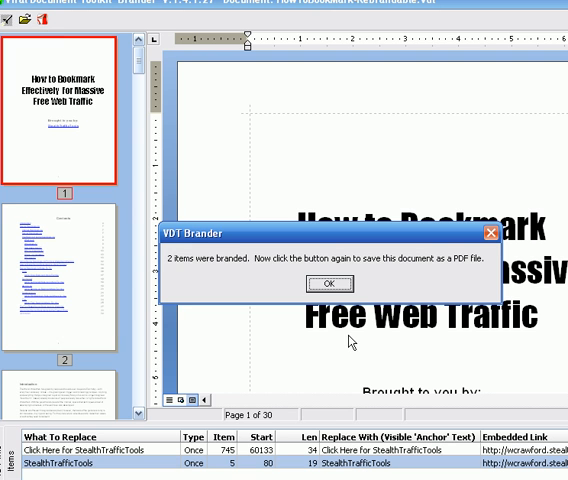
mouse_move(186, 270)
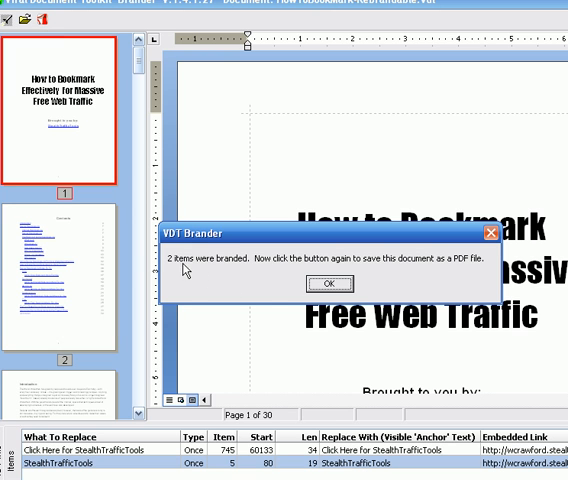
mouse_move(303, 271)
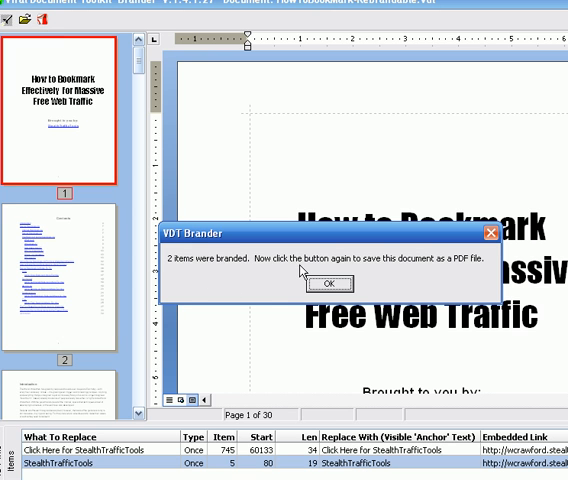
mouse_move(465, 266)
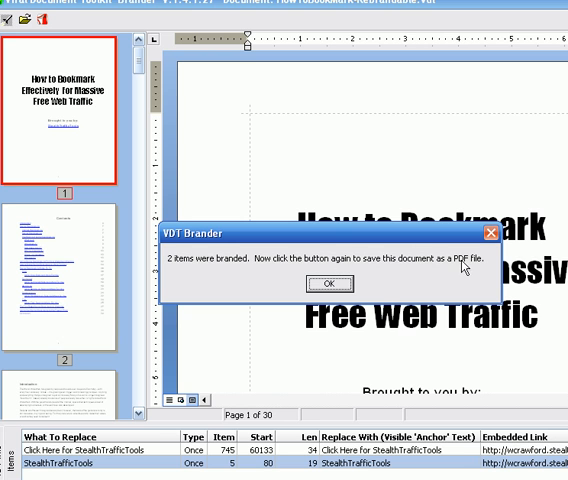
left_click(329, 283)
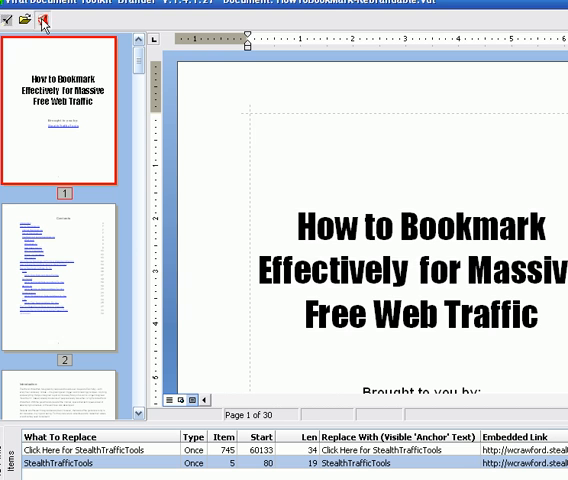
- Set the PDF to save as How-To-Bookmark-Willie.pdf in the How To Bookmark Rebrandable Ebook folder
left_click(47, 21)
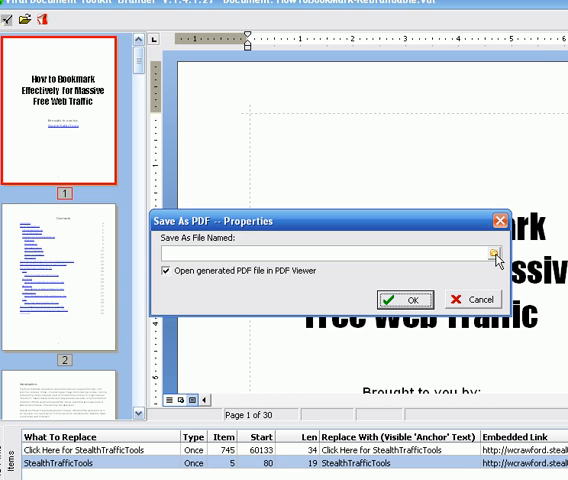
left_click(495, 258)
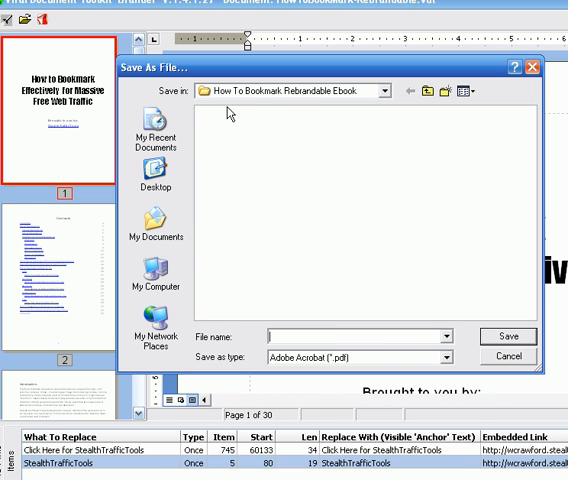
mouse_move(318, 102)
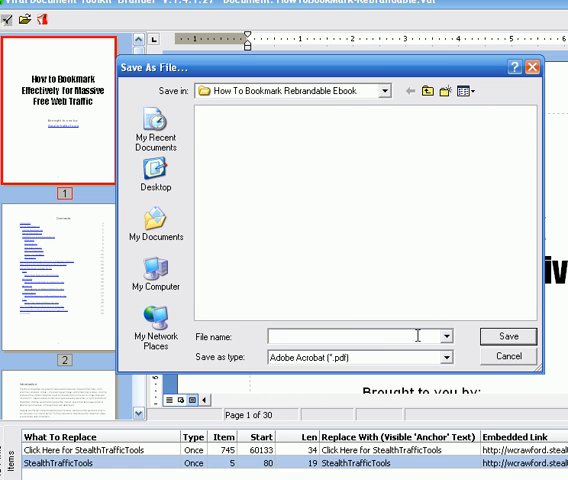
type("How-T")
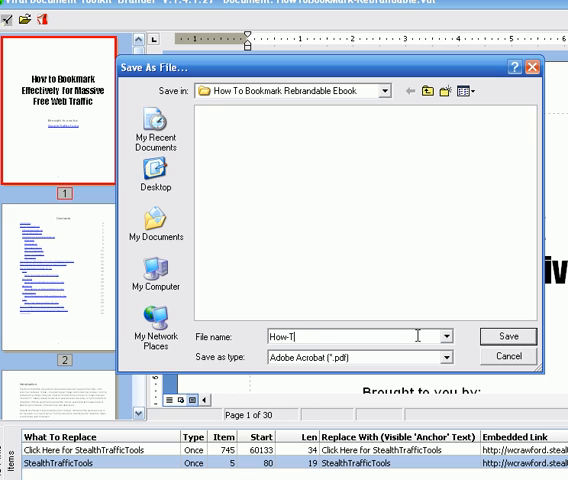
type("o-Bookmark")
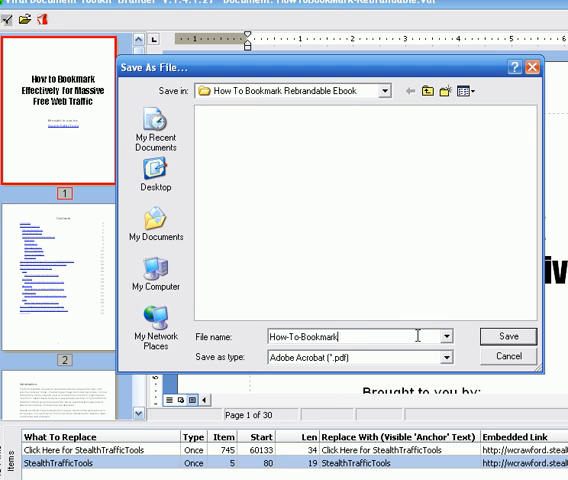
type("-Willie")
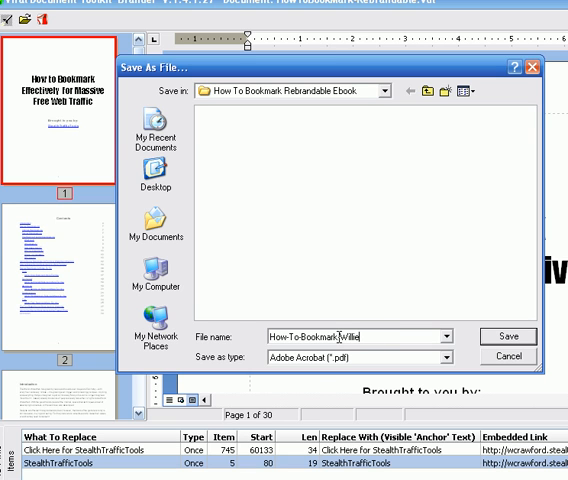
mouse_move(340, 368)
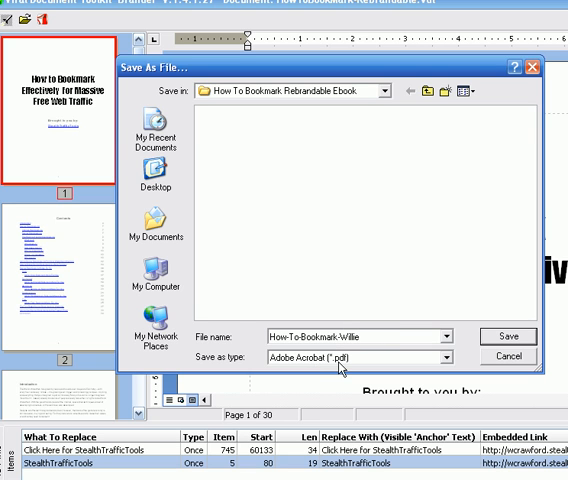
mouse_move(412, 366)
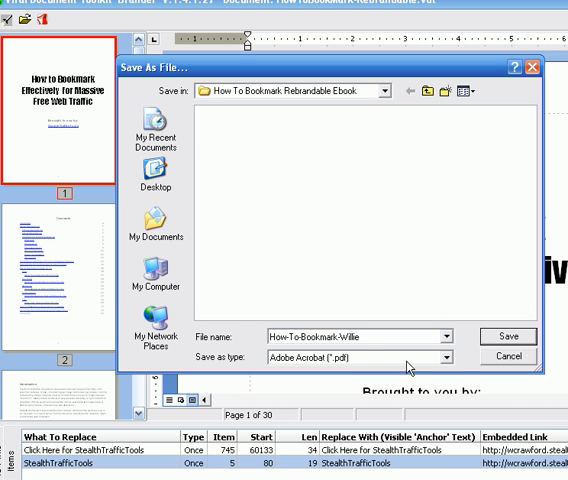
mouse_move(285, 120)
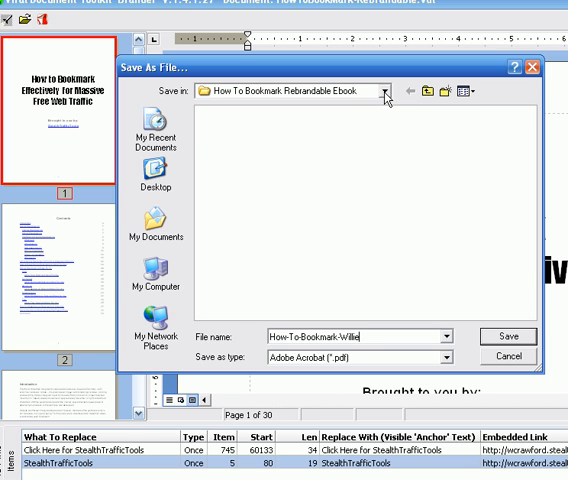
left_click(506, 336)
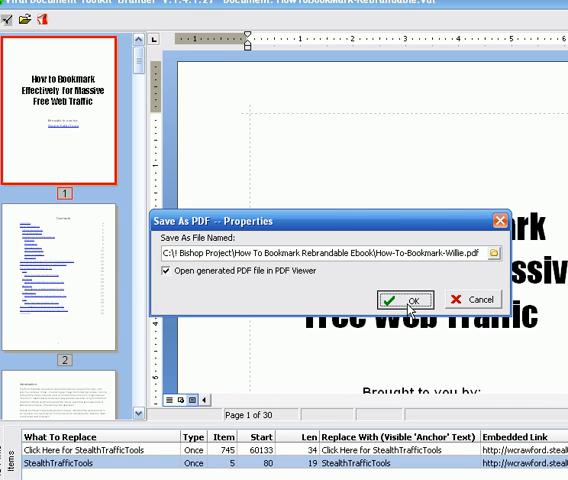
- Generate the PDF so How-To-Bookmark-Willie.pdf opens in Adobe Reader at its cover page
left_click(403, 299)
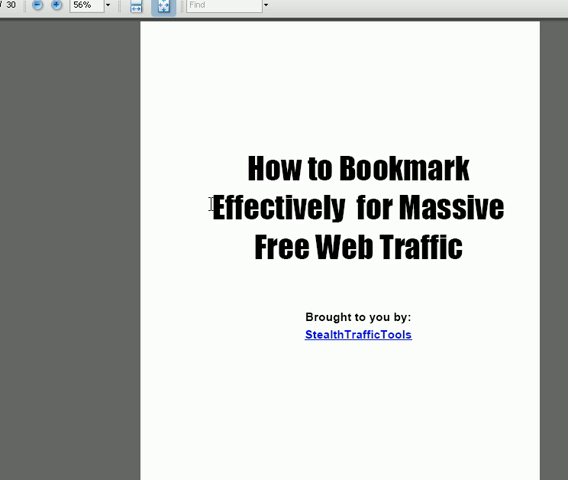
mouse_move(347, 271)
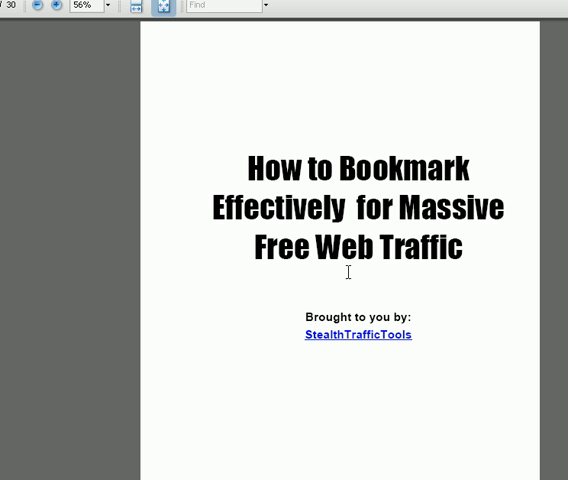
mouse_move(393, 347)
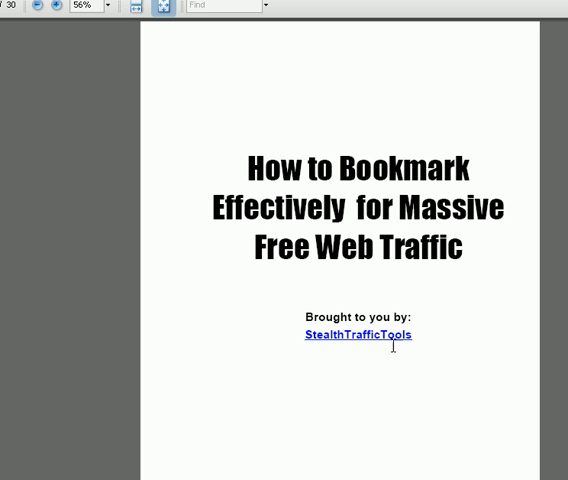
mouse_move(345, 346)
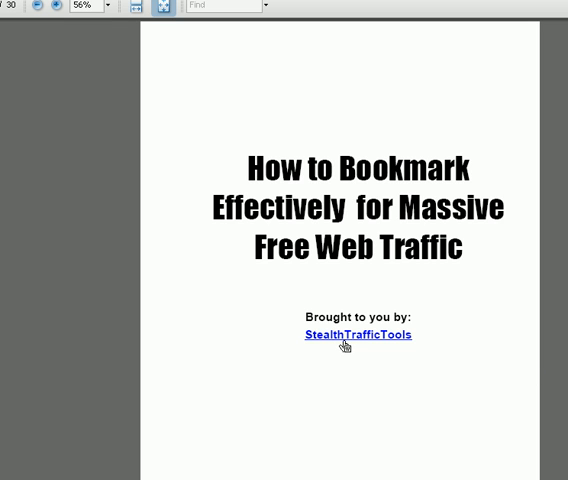
mouse_move(355, 335)
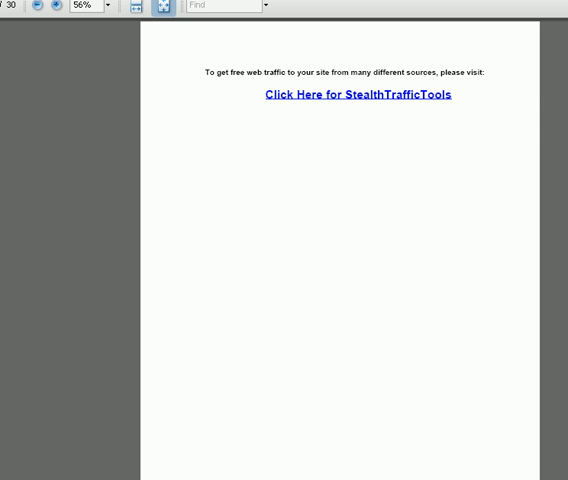
mouse_move(378, 98)
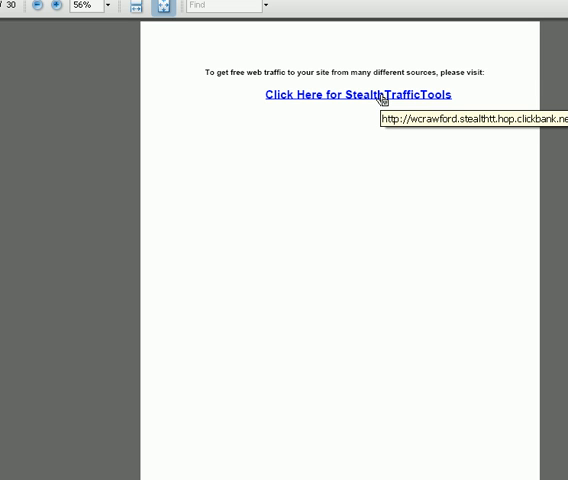
mouse_move(359, 437)
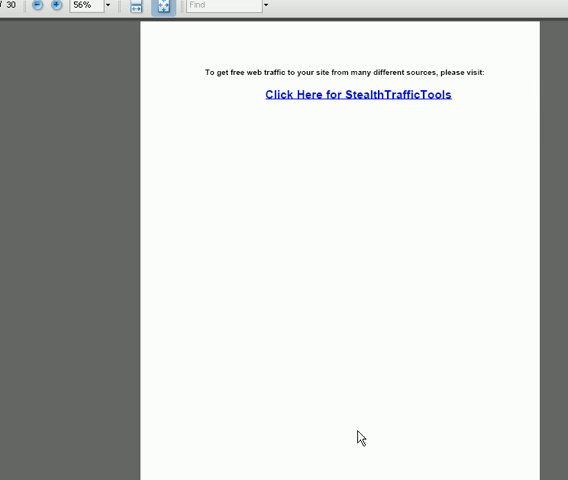
mouse_move(392, 405)
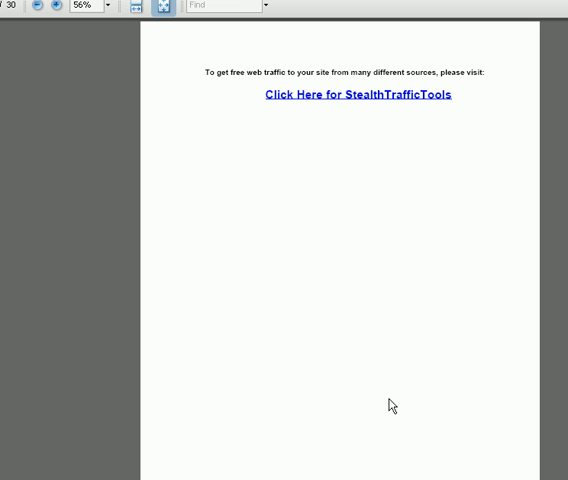
mouse_move(414, 386)
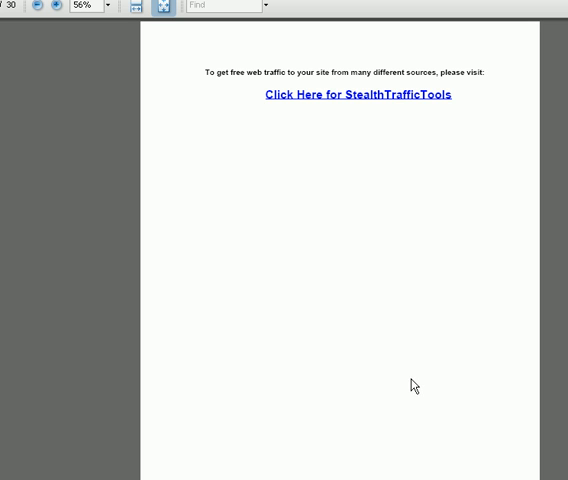
mouse_move(414, 343)
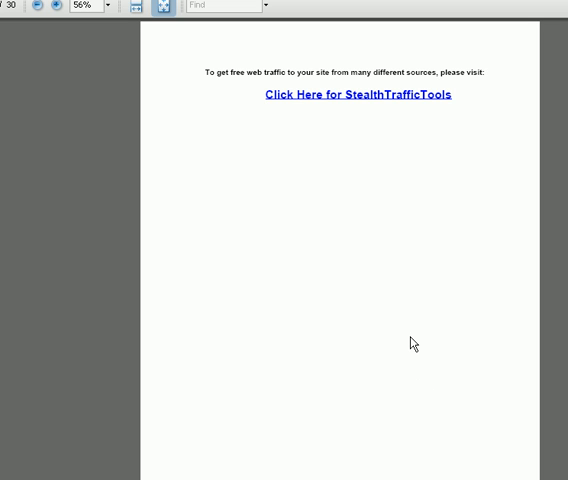